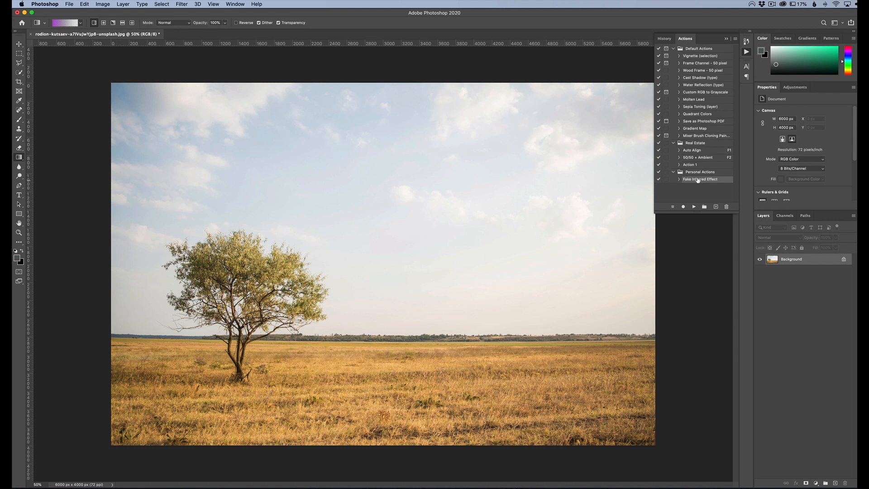
# Begin recording the Fake Infrared Effect action in the Personal Actions set
pyautogui.click(726, 38)
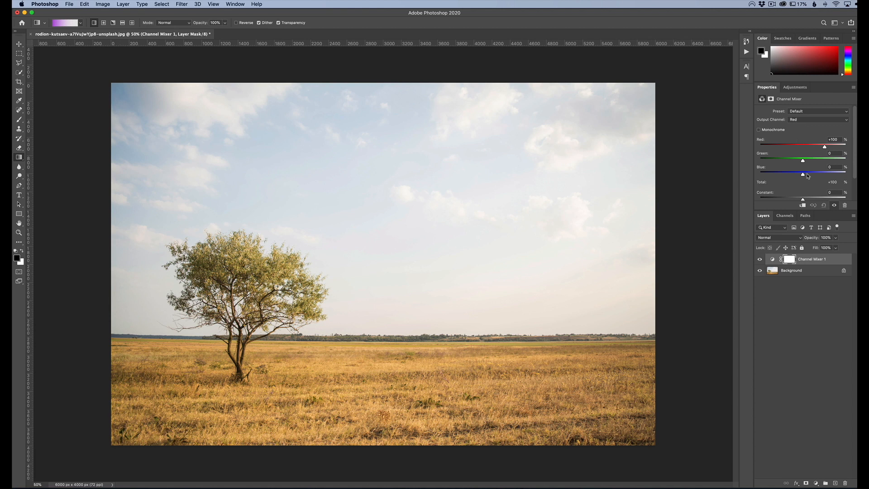
pyautogui.moveTo(803, 174)
pyautogui.write('0')
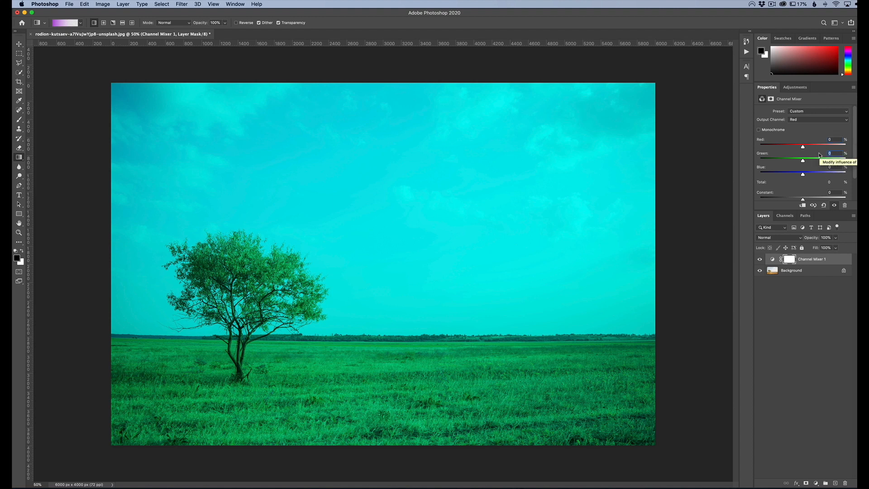
# Set the Channel Mixer red output to Red 0, Green +200, Blue −100
pyautogui.moveTo(803, 160); pyautogui.dragTo(807, 160)
pyautogui.write('-100')
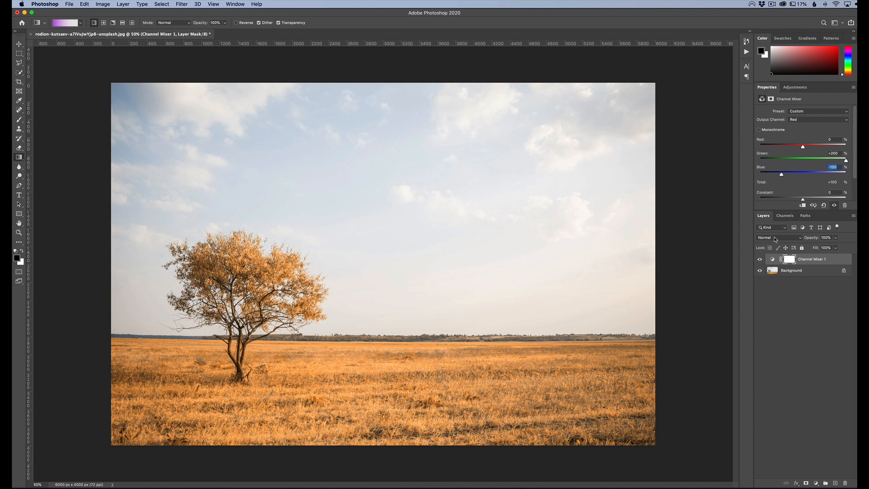
# Change the Channel Mixer layer's blend mode to Lighten
pyautogui.click(775, 237)
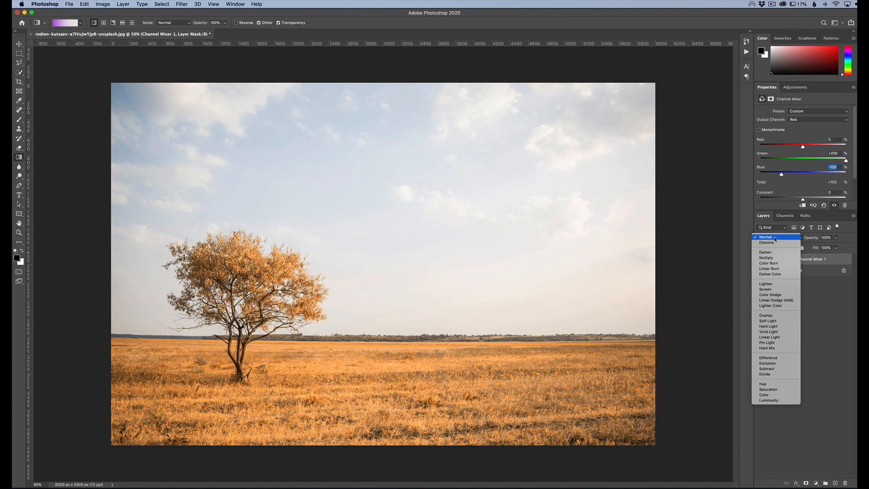
pyautogui.click(766, 283)
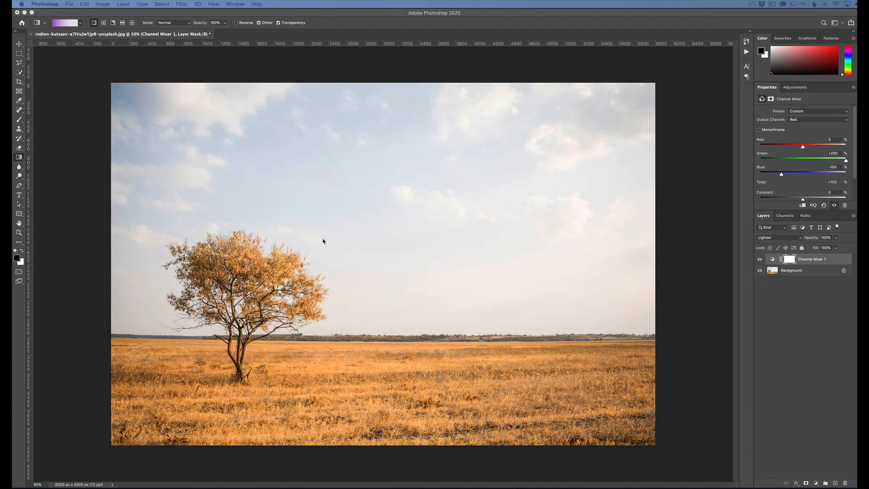
pyautogui.moveTo(597, 288)
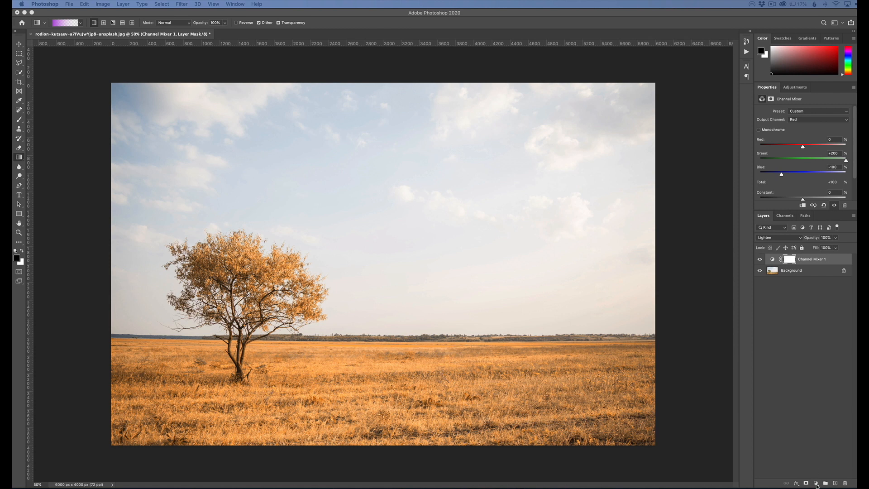
# Add a Hue/Saturation adjustment layer targeting the Yellows range
pyautogui.click(817, 483)
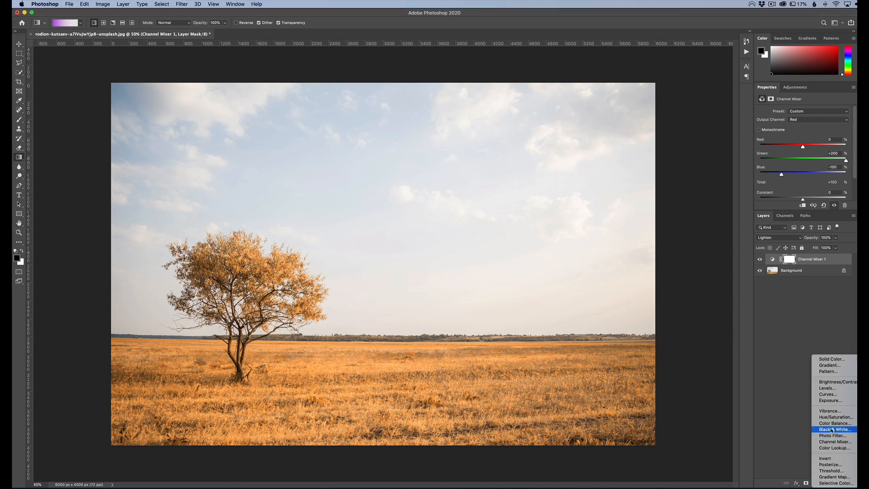
pyautogui.click(836, 417)
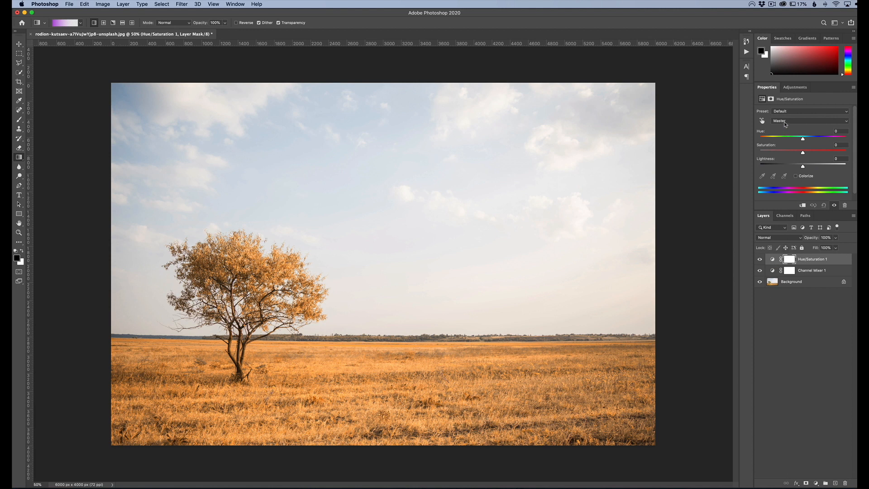
pyautogui.click(810, 120)
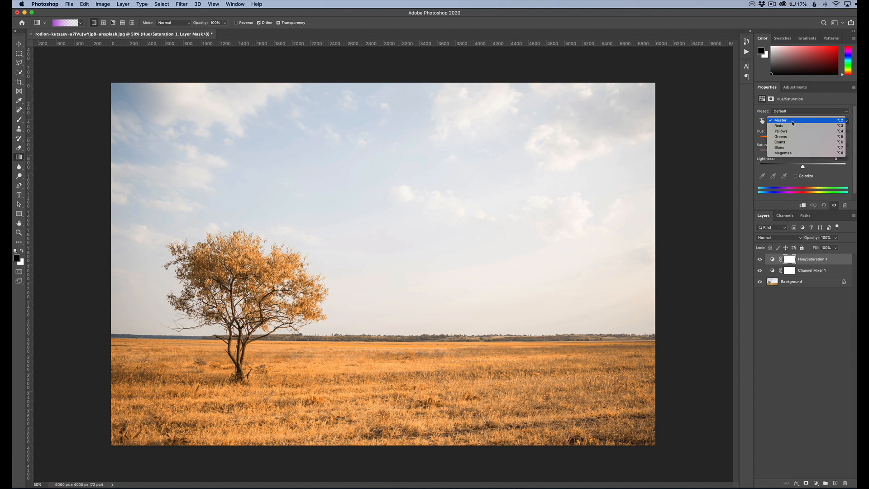
pyautogui.click(781, 131)
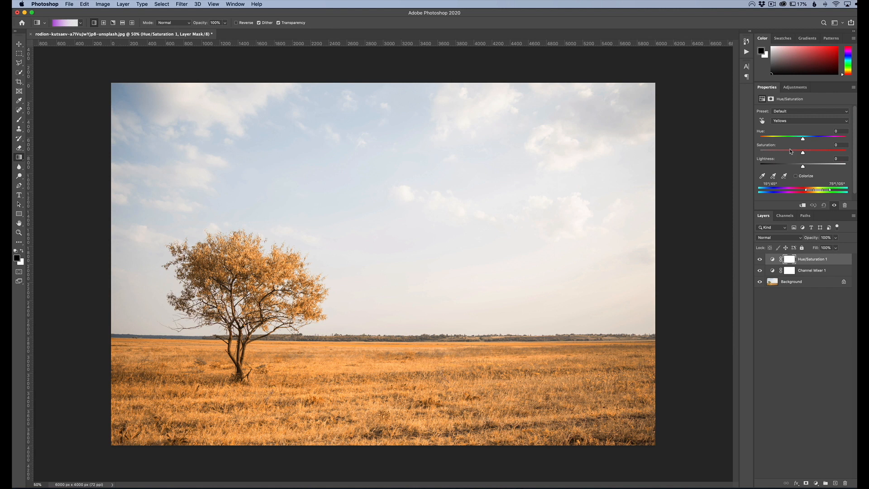
pyautogui.moveTo(838, 153)
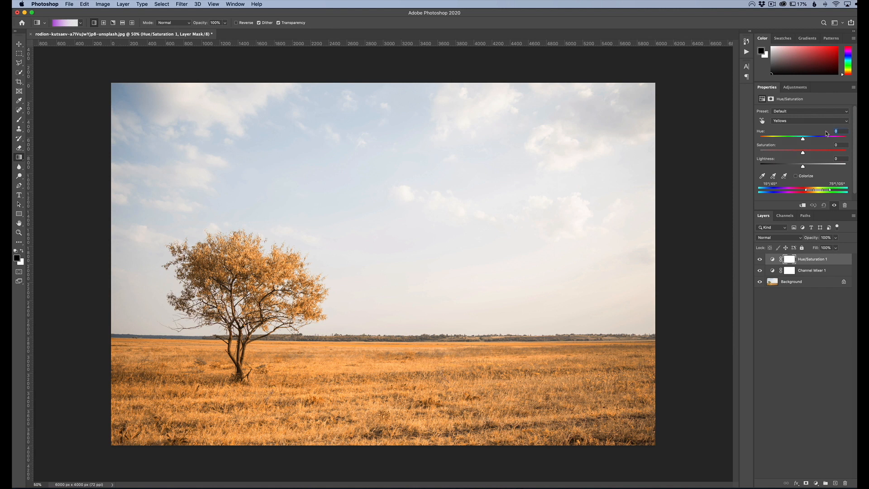
# Set the yellows to Hue −100, Saturation −20 and Lightness +6
pyautogui.moveTo(821, 138); pyautogui.dragTo(774, 138)
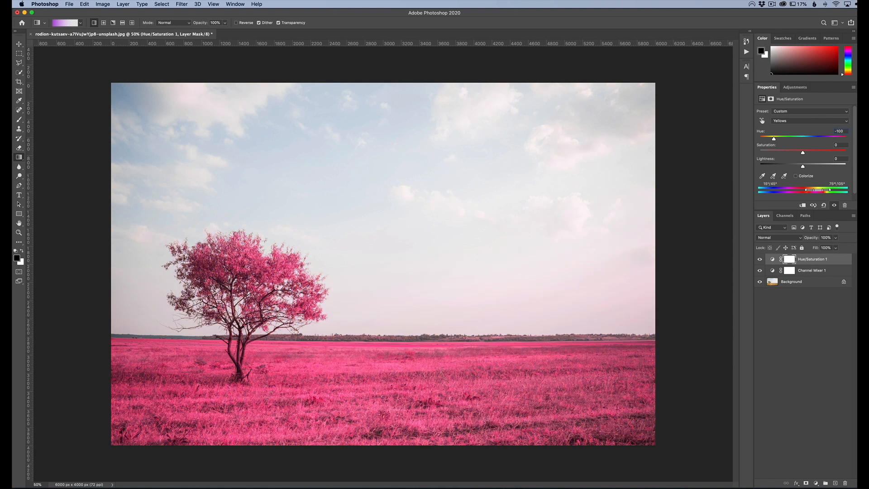
pyautogui.moveTo(802, 152); pyautogui.dragTo(793, 153)
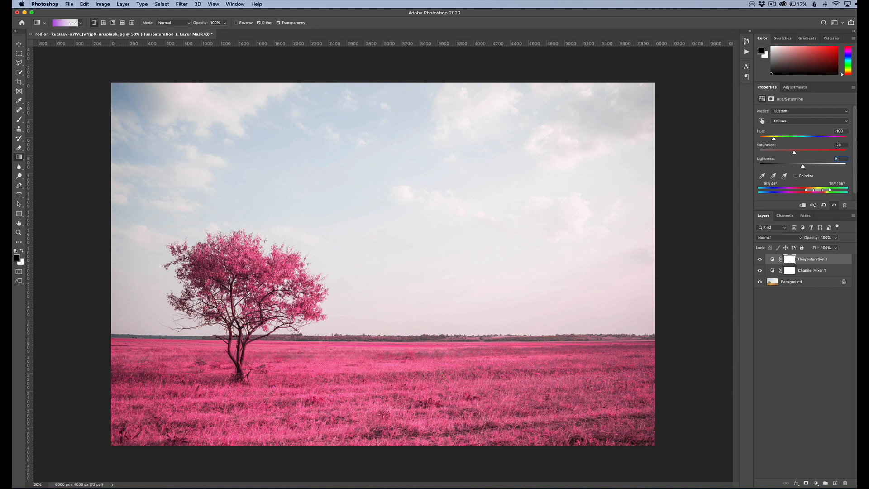
pyautogui.moveTo(802, 166); pyautogui.dragTo(793, 166)
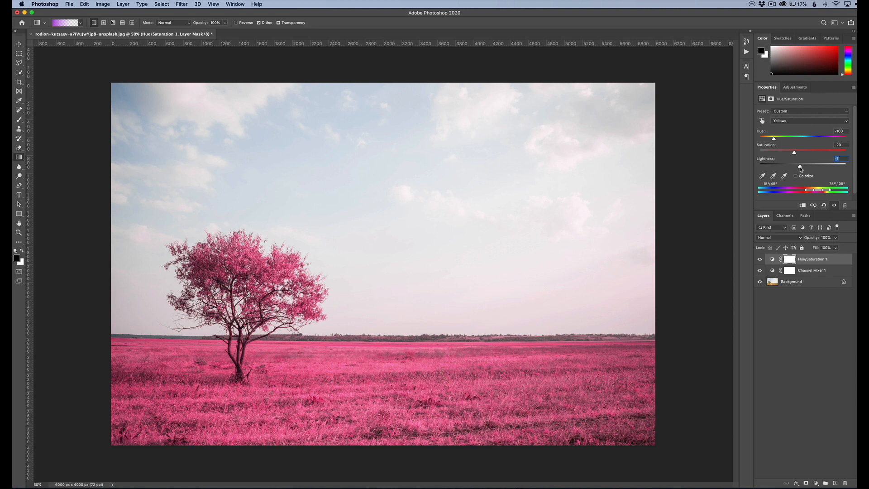
pyautogui.moveTo(800, 166); pyautogui.dragTo(795, 166)
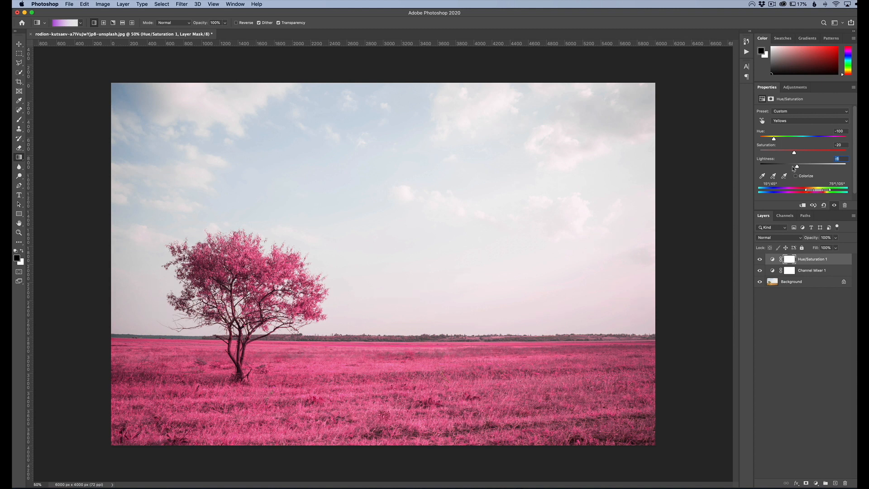
pyautogui.moveTo(795, 167); pyautogui.dragTo(814, 167)
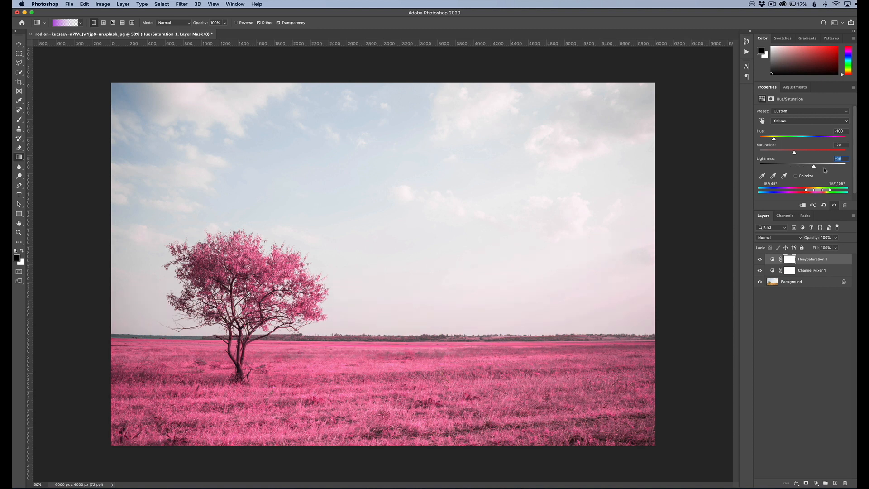
pyautogui.moveTo(814, 167); pyautogui.dragTo(807, 166)
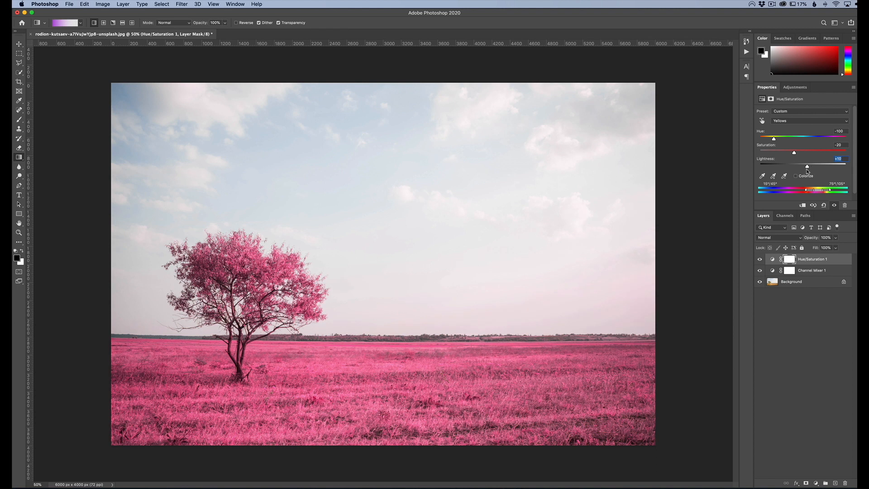
pyautogui.moveTo(807, 166); pyautogui.dragTo(805, 166)
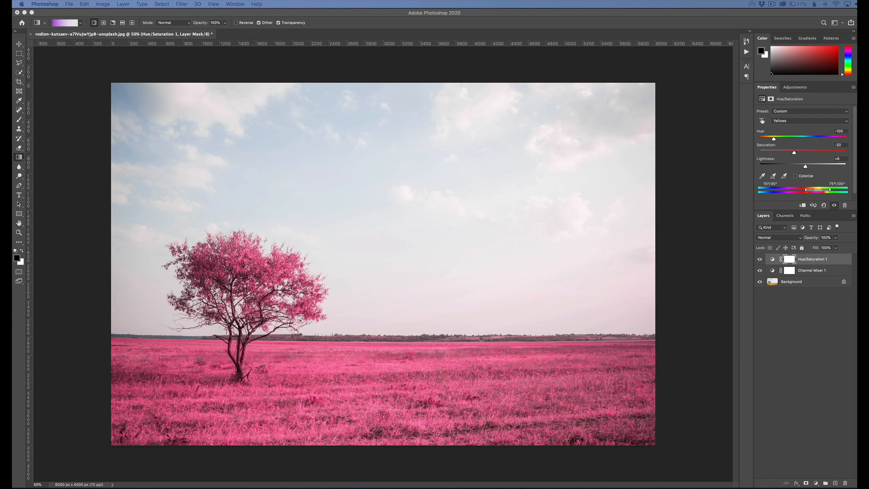
# Target the Blues range and shift their hue to +10, keeping lightness at 0
pyautogui.click(810, 121)
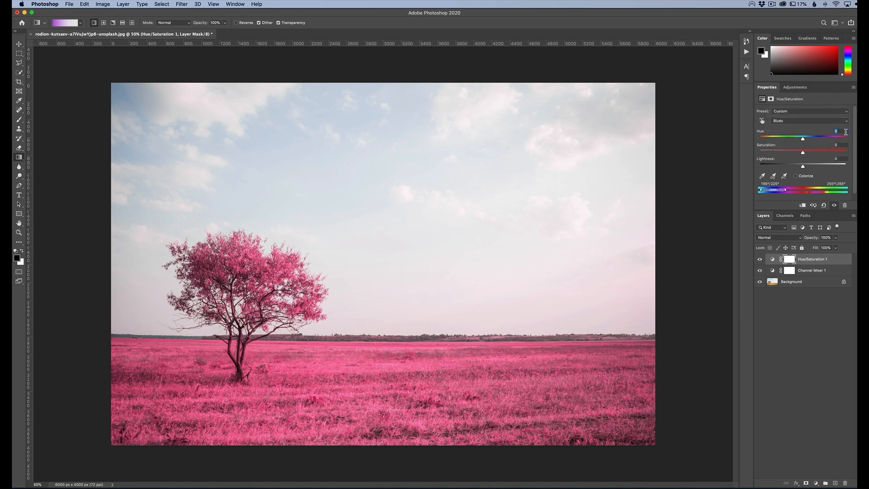
pyautogui.moveTo(802, 138); pyautogui.dragTo(807, 138)
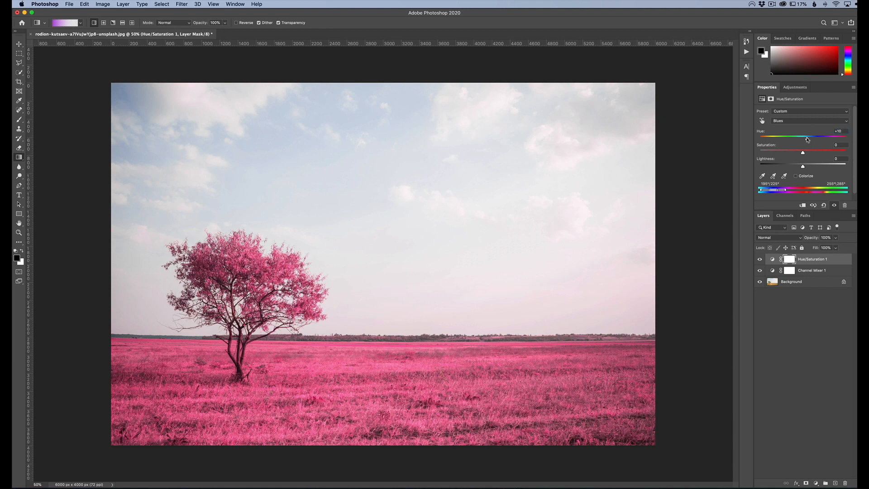
pyautogui.click(761, 259)
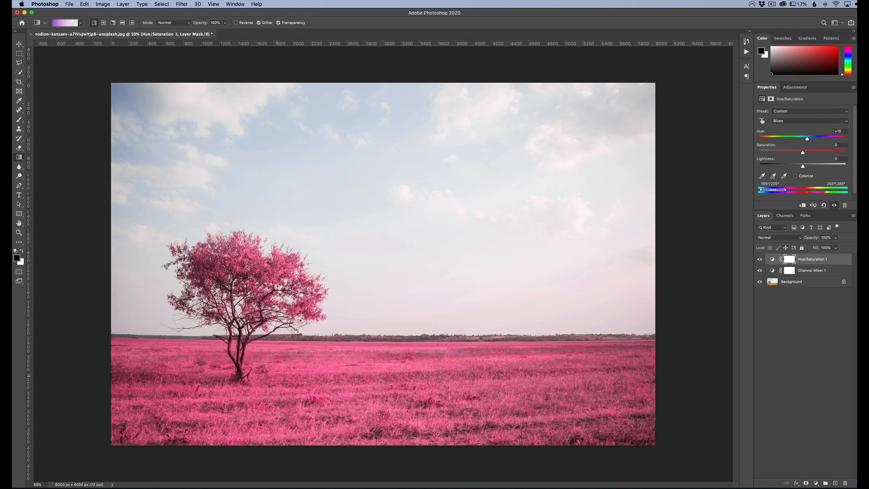
pyautogui.moveTo(804, 167); pyautogui.dragTo(800, 167)
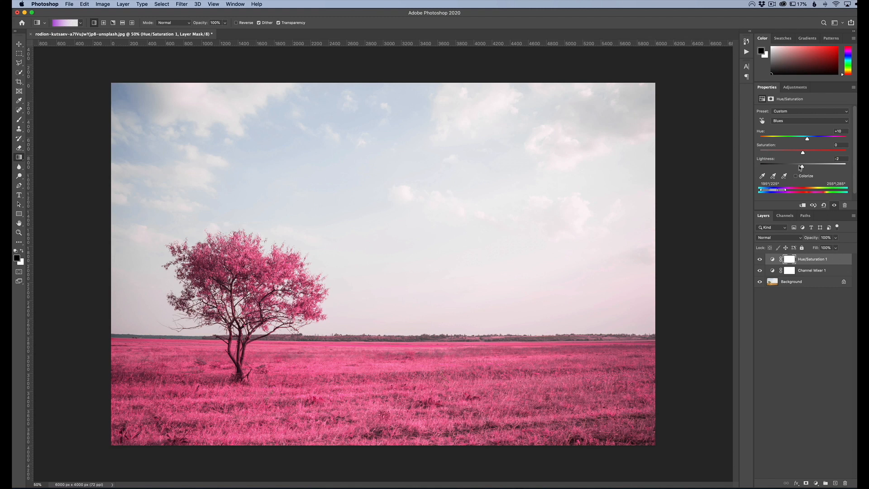
pyautogui.moveTo(801, 168); pyautogui.dragTo(803, 168)
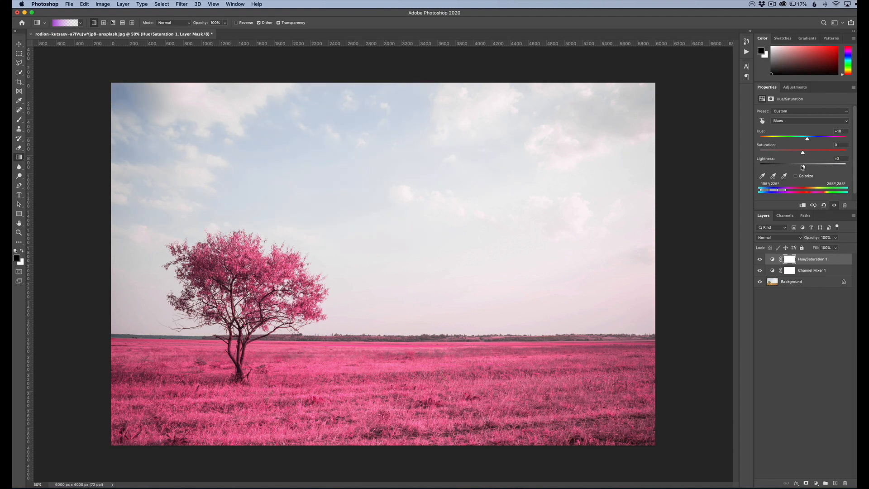
pyautogui.moveTo(802, 167); pyautogui.dragTo(801, 168)
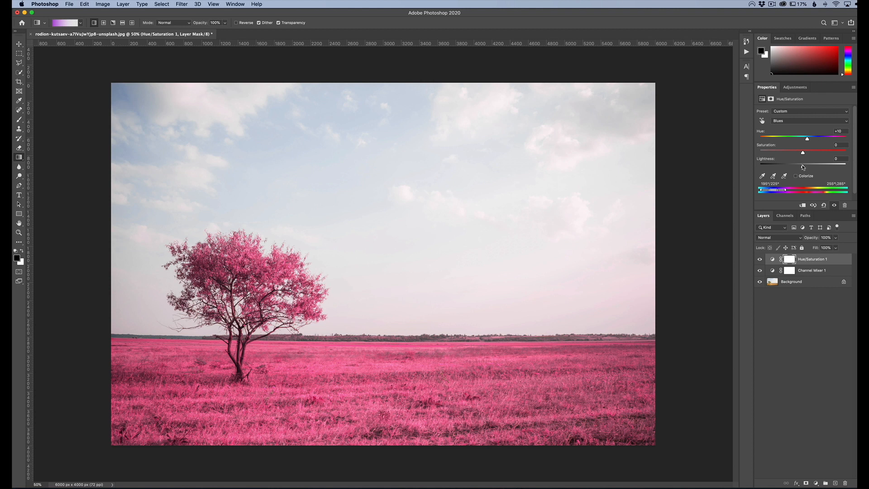
pyautogui.moveTo(726, 235)
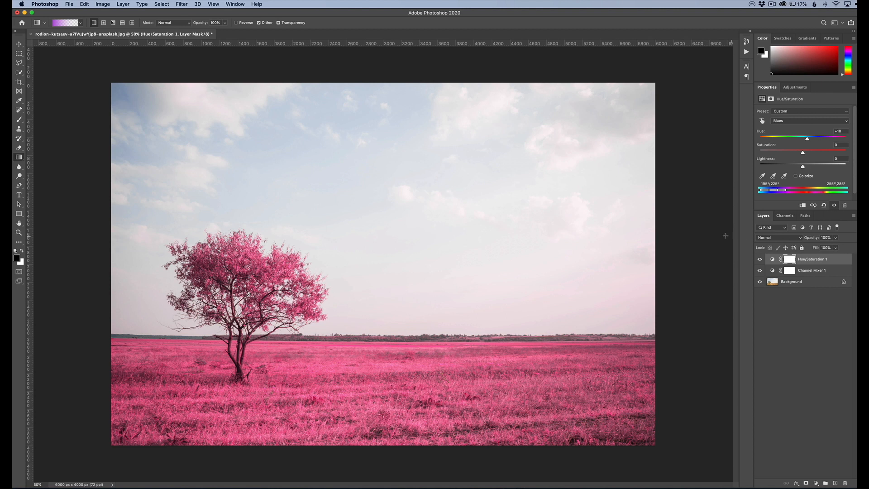